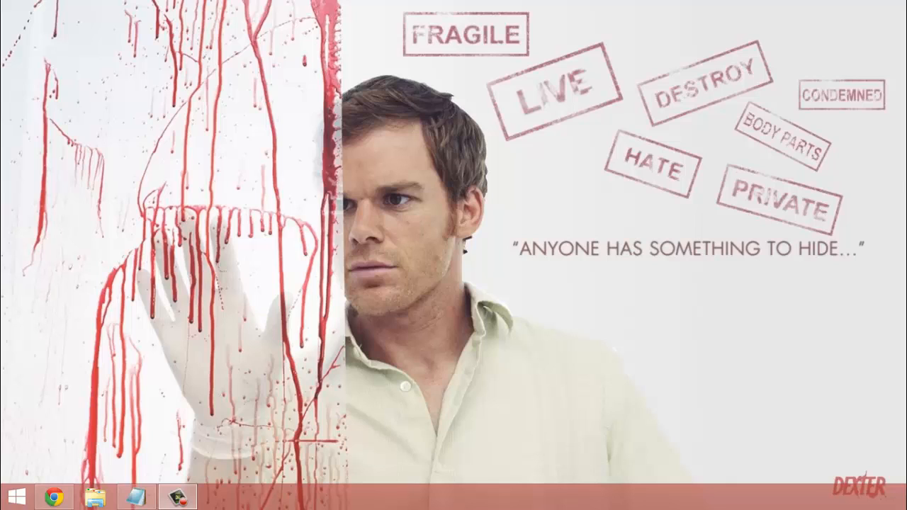
mouse_move(60, 265)
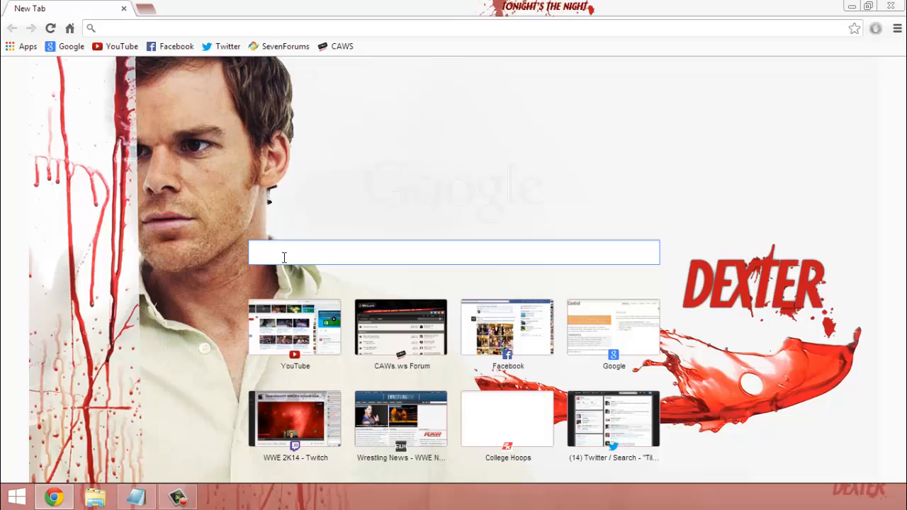
Search Google for Sublime Text Package Control and open the Package Control result
click(453, 253)
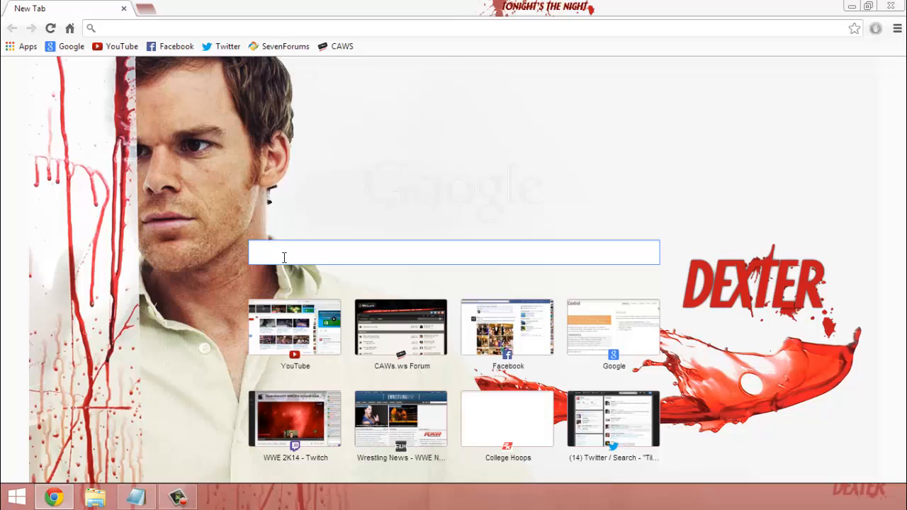
text(sublimetext theme)
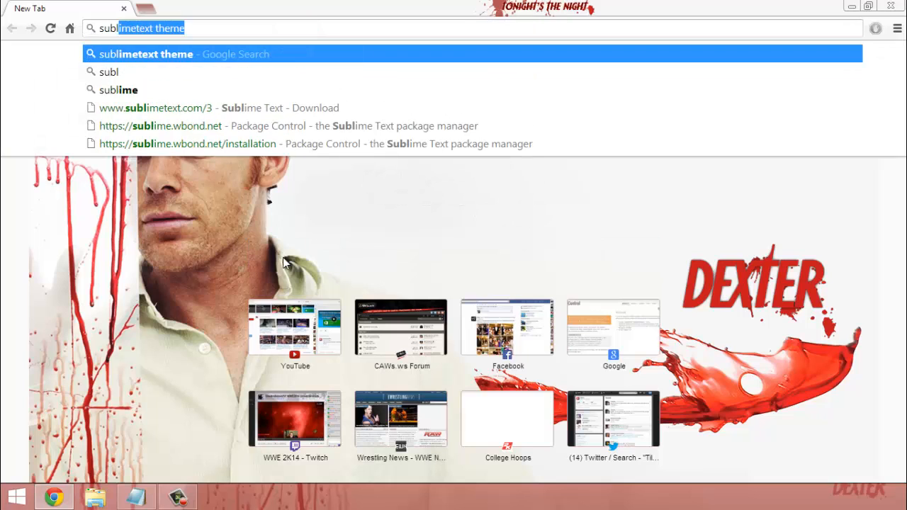
key(Backspace)
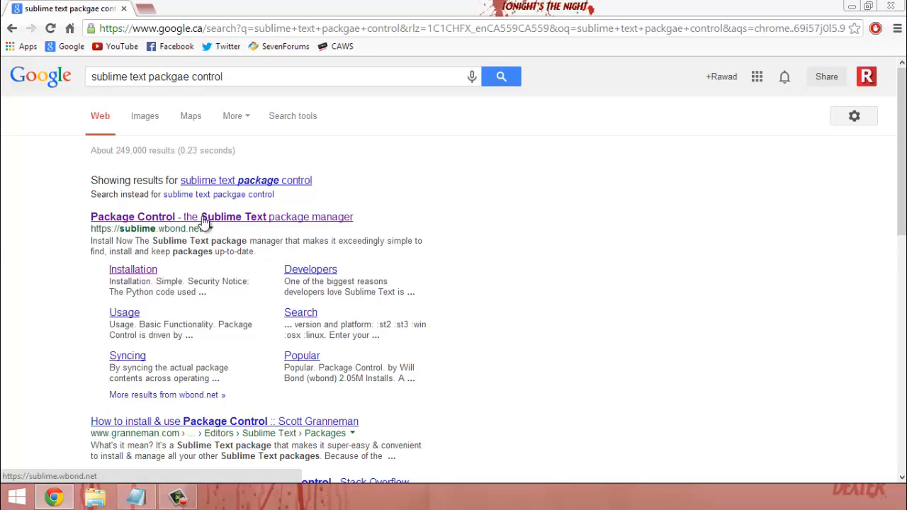
click(132, 217)
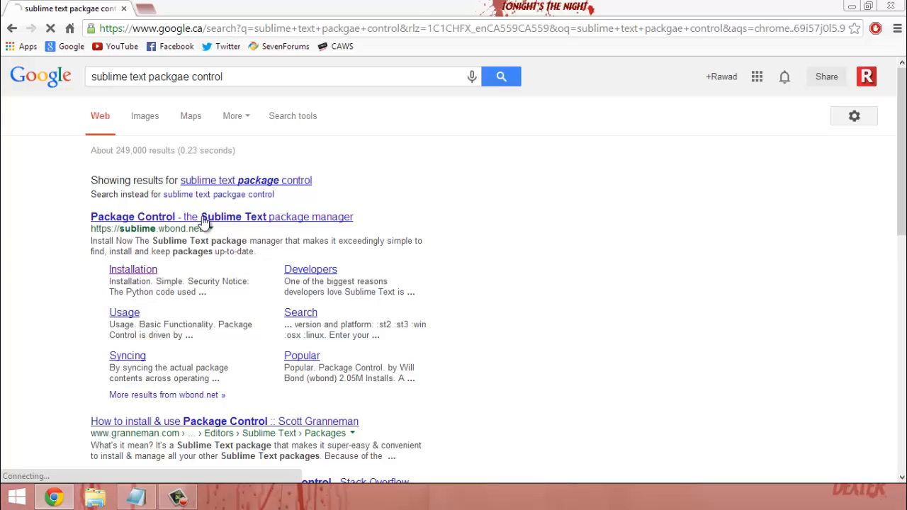
Copy the Sublime Text 3 install code from the Package Control Installation page
click(133, 216)
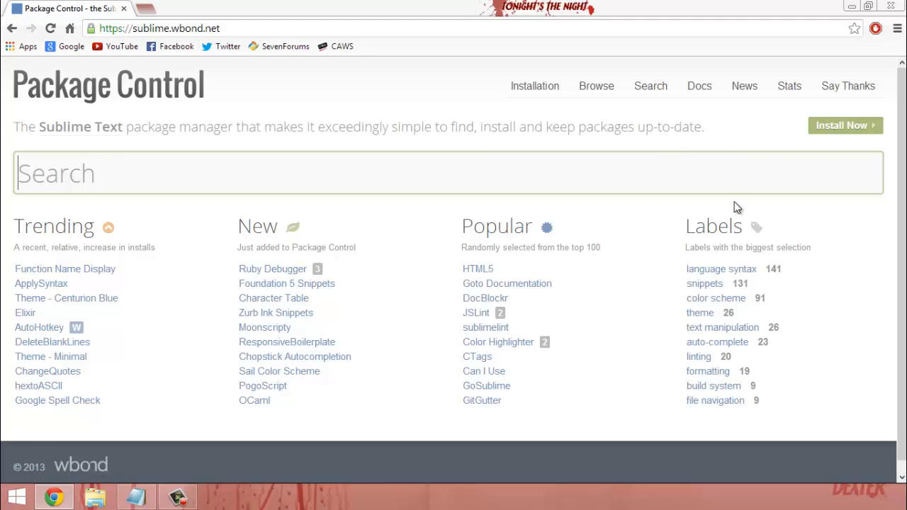
mouse_move(835, 157)
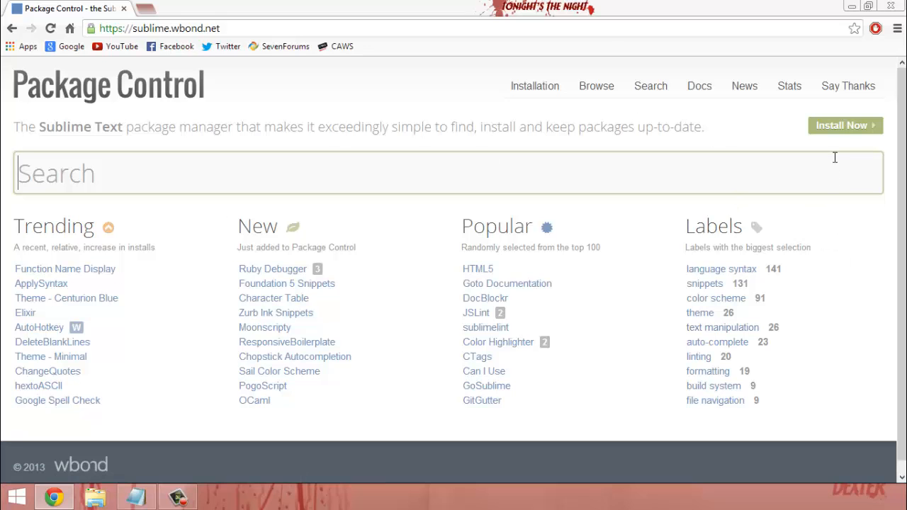
click(534, 86)
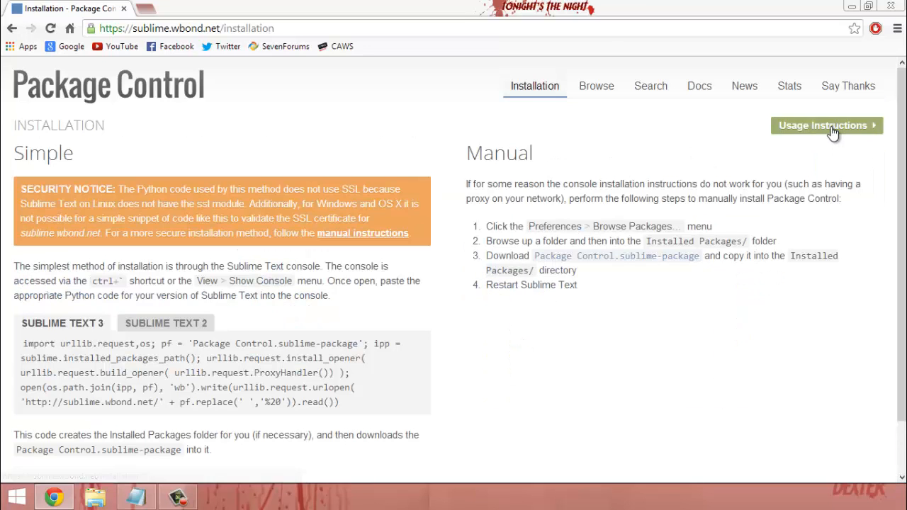
mouse_move(466, 258)
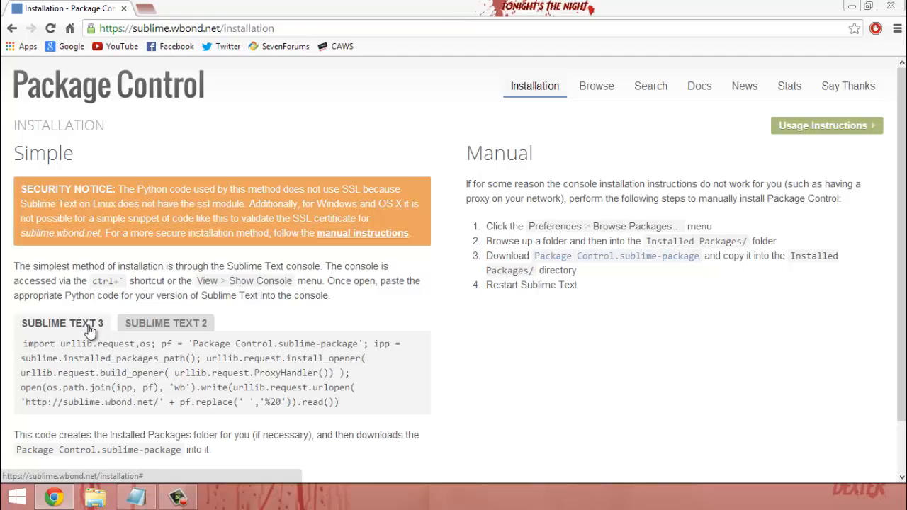
click(165, 323)
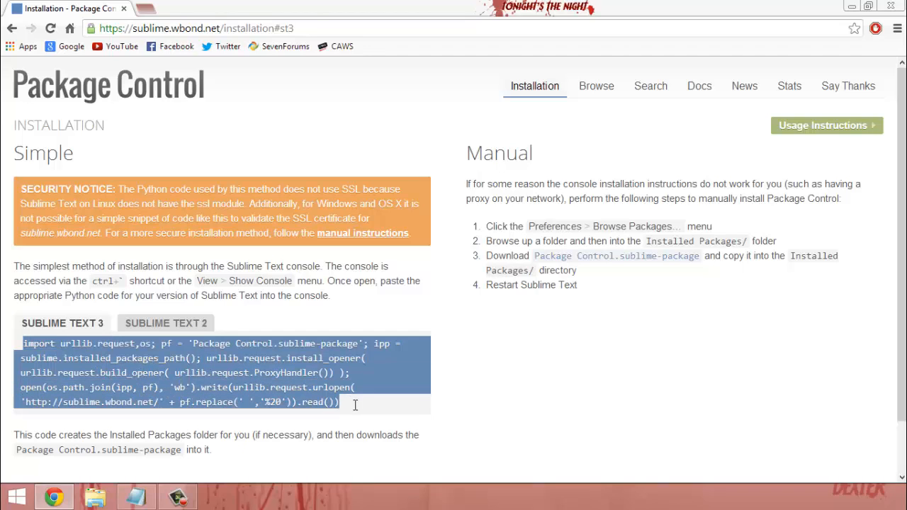
right_click(354, 404)
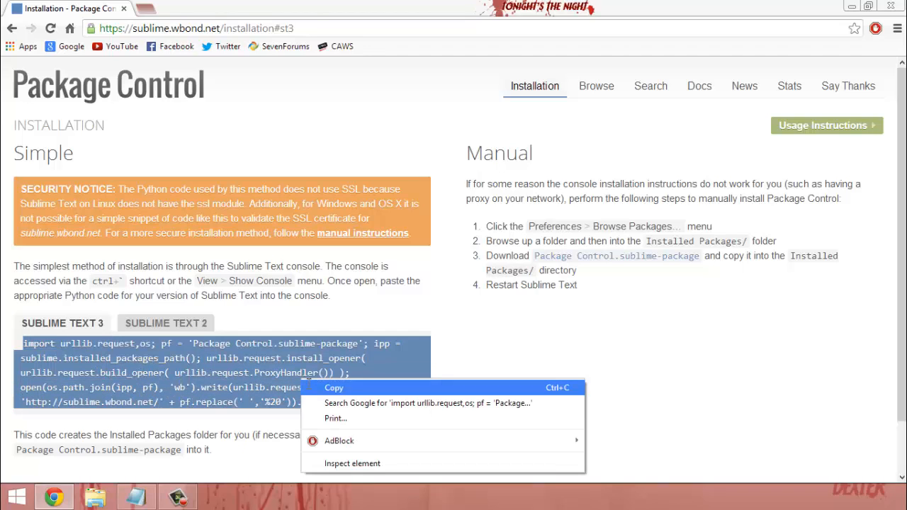
click(334, 387)
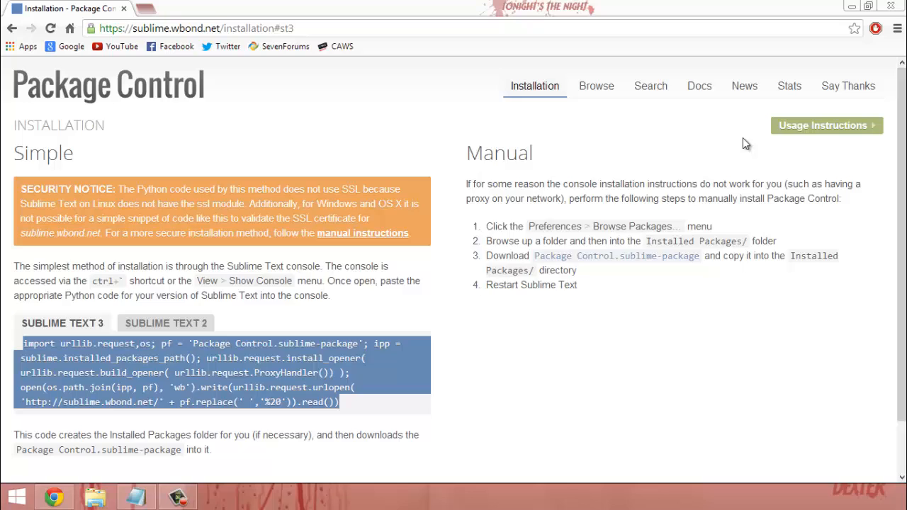
Open Sublime Text's console from the View menu and run the pasted install code
click(218, 496)
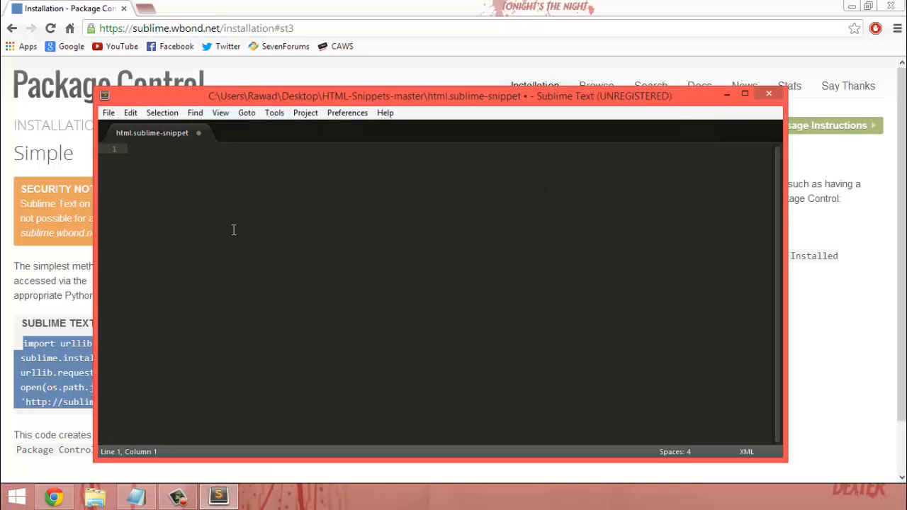
mouse_move(306, 113)
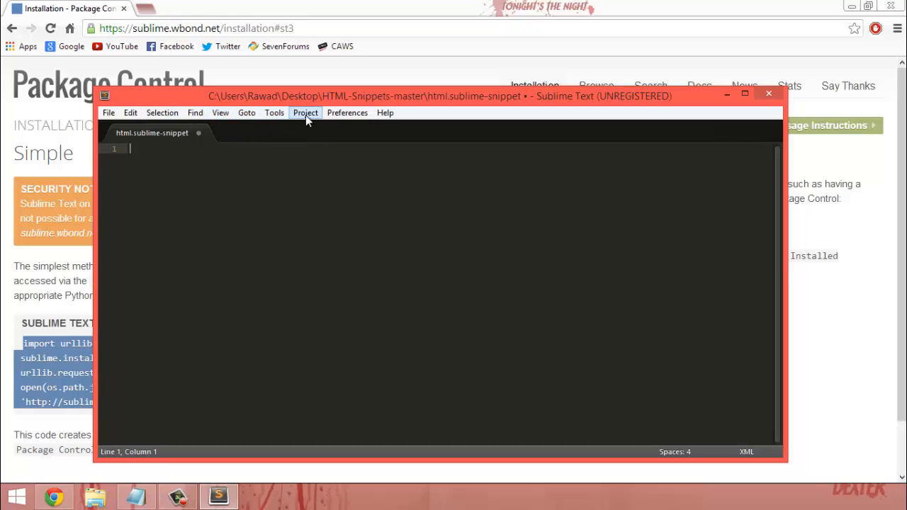
click(220, 112)
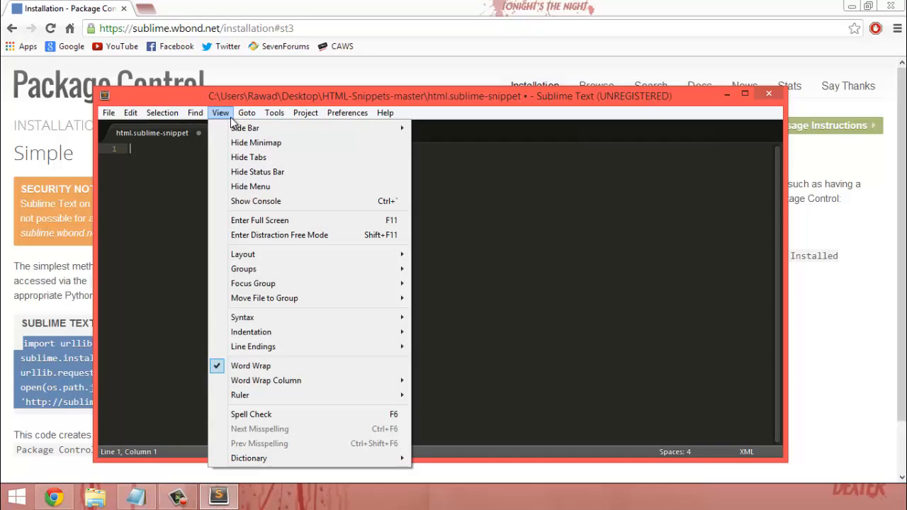
click(256, 201)
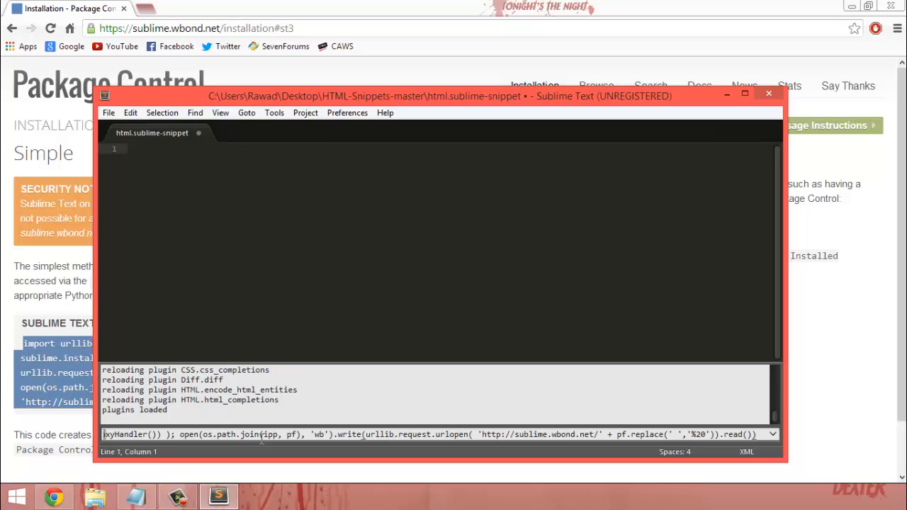
key(Return)
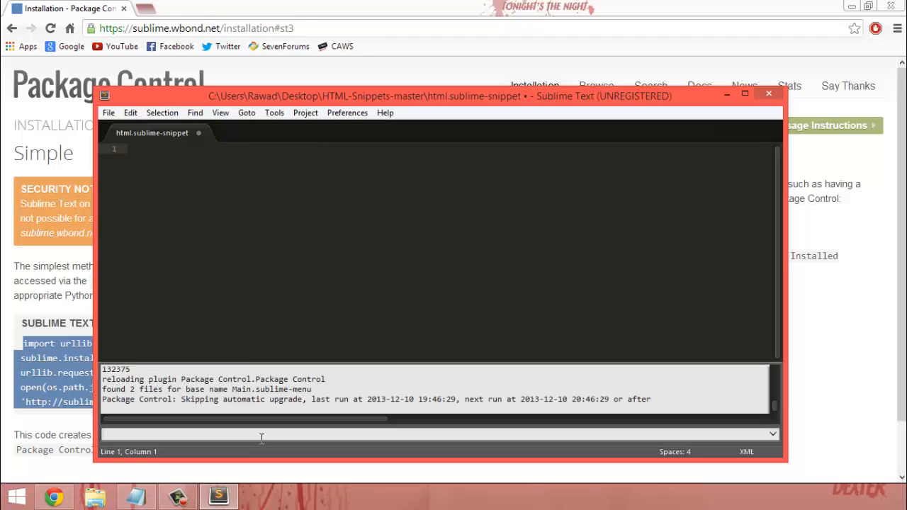
mouse_move(261, 440)
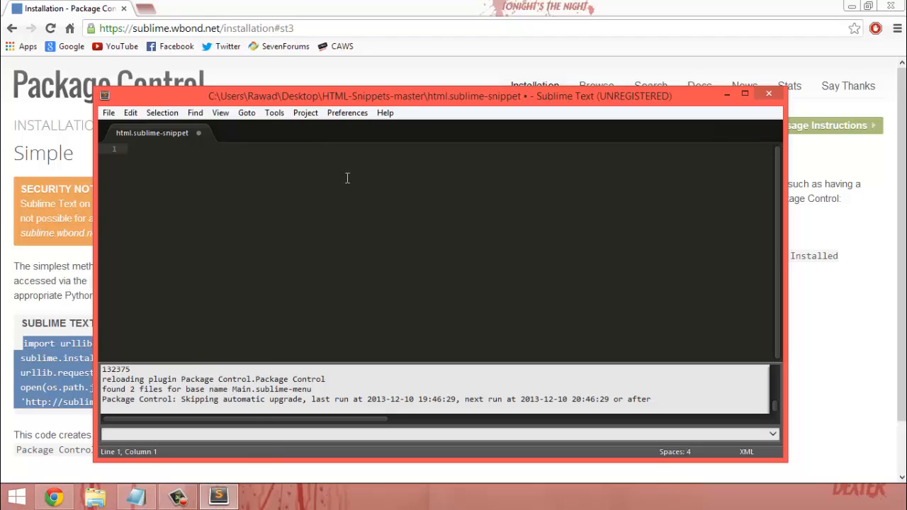
Browse to Roaming > Sublime Text 3 > Installed Packages to confirm the Package Control file
click(347, 113)
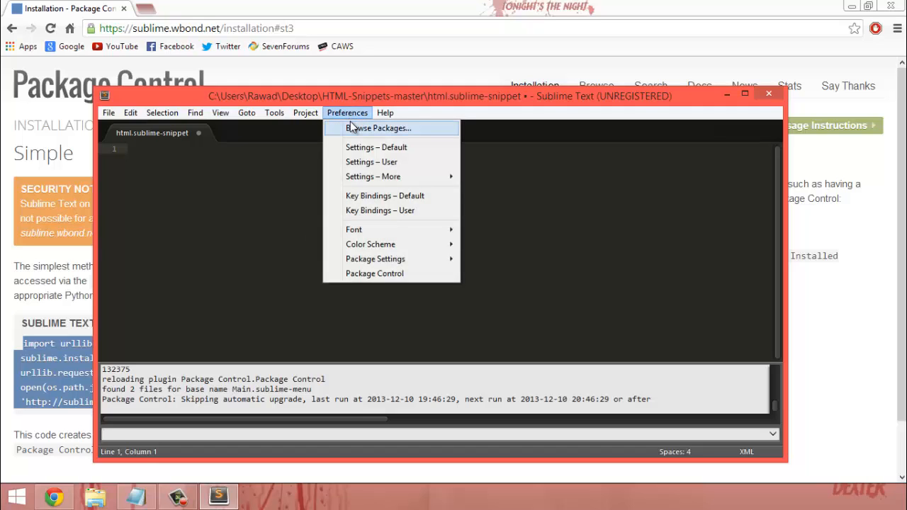
click(378, 129)
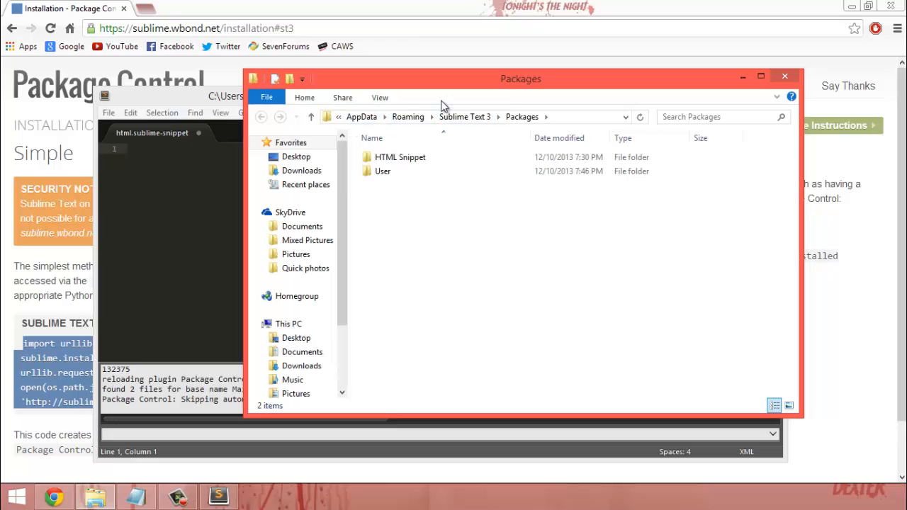
click(408, 116)
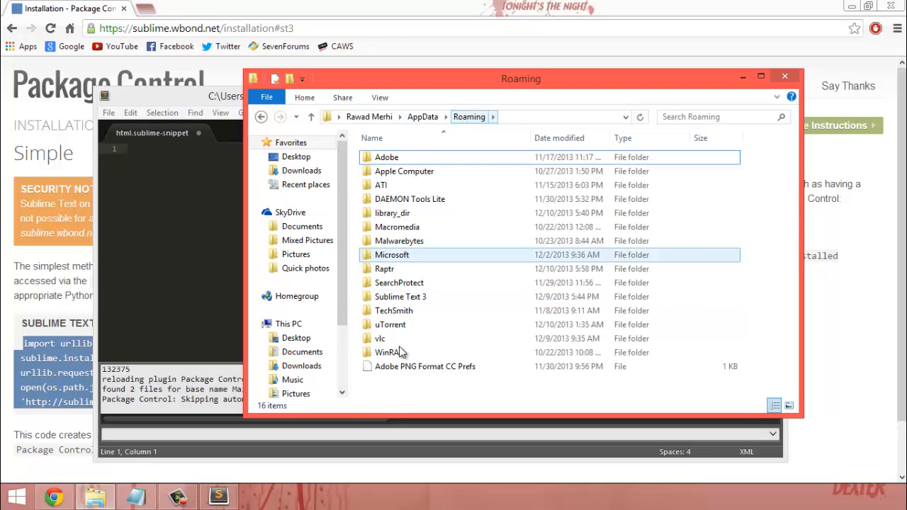
double_click(400, 296)
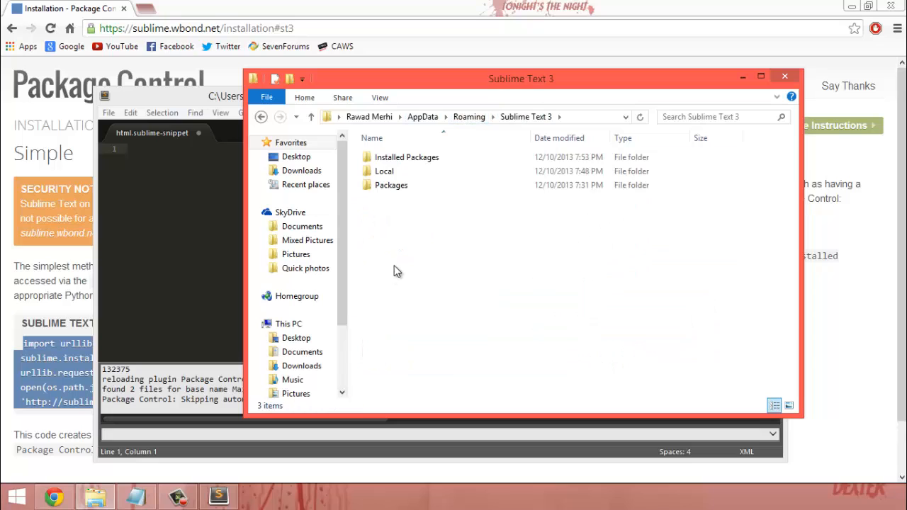
double_click(407, 157)
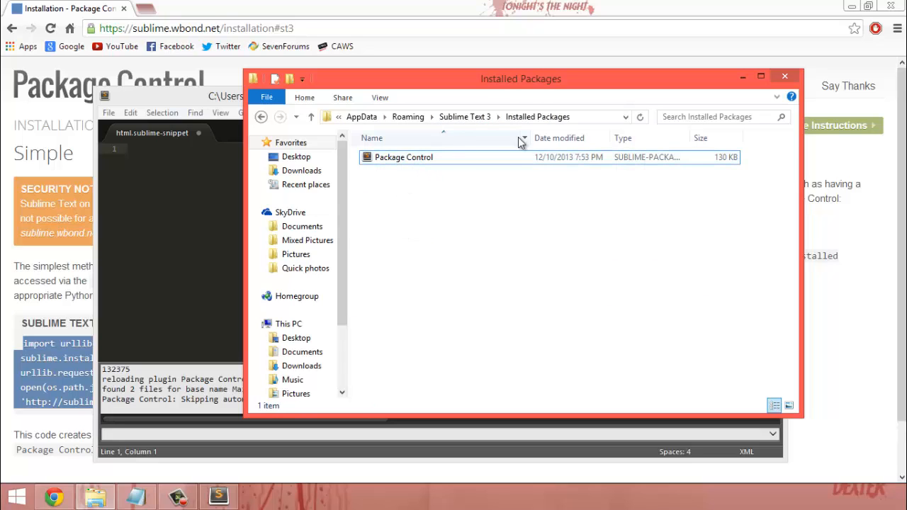
click(403, 157)
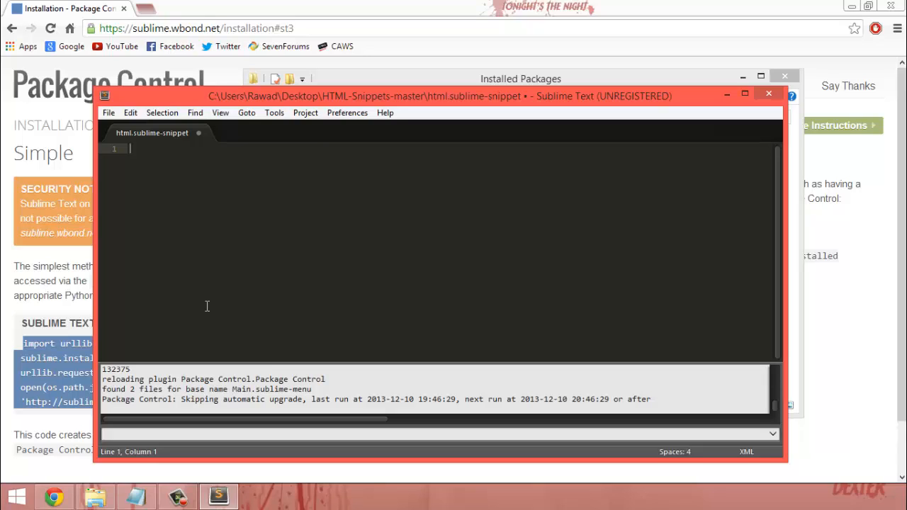
Filter the command palette by 'pack' and scroll through the Package Control commands
key(ctrl+shift+p)
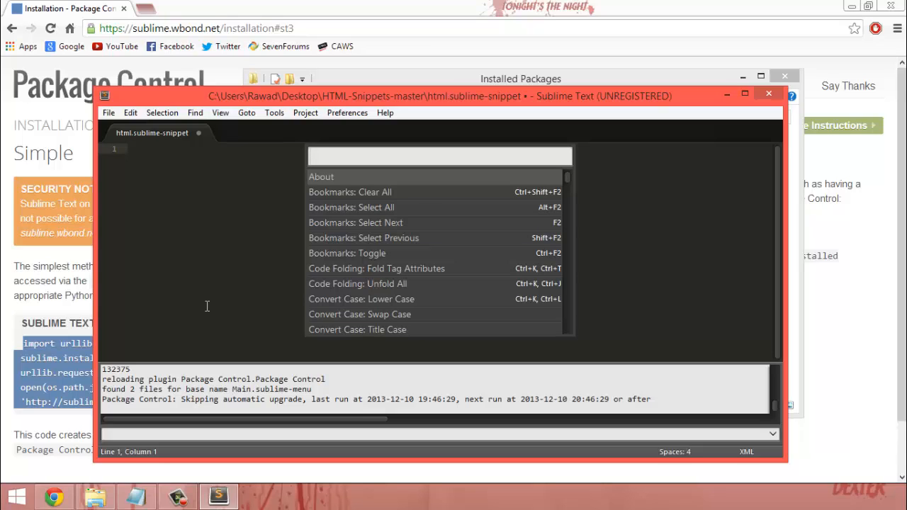
text(pack)
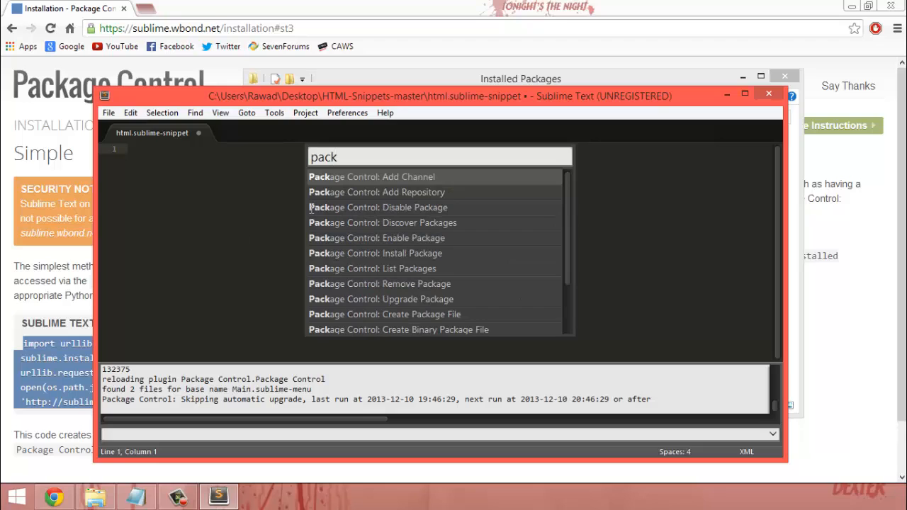
mouse_move(462, 282)
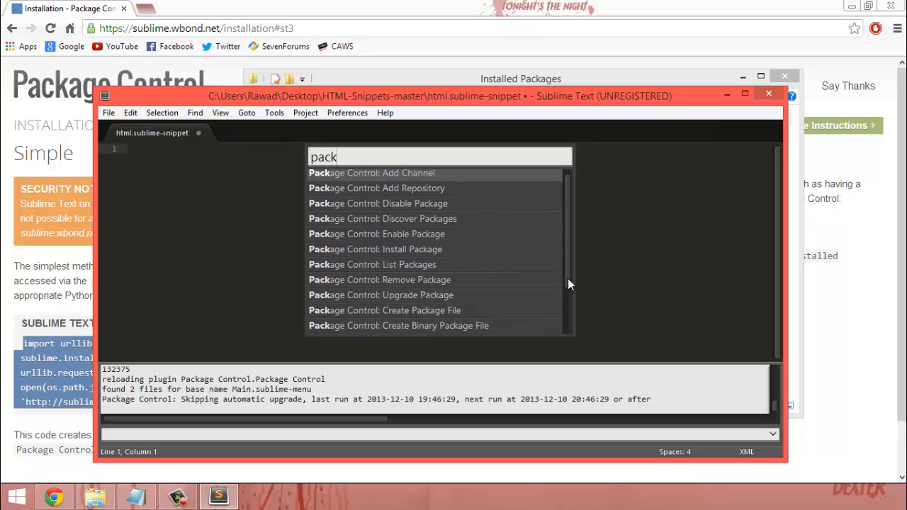
scroll(down, 3)
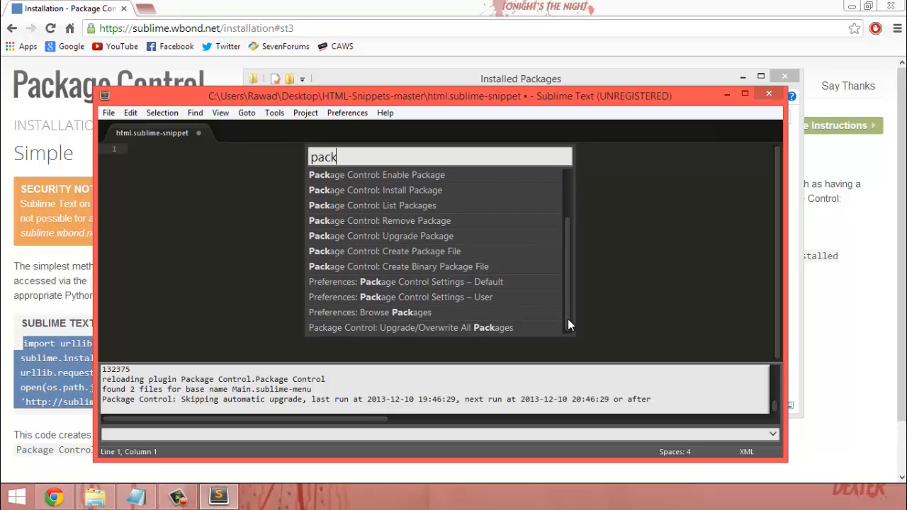